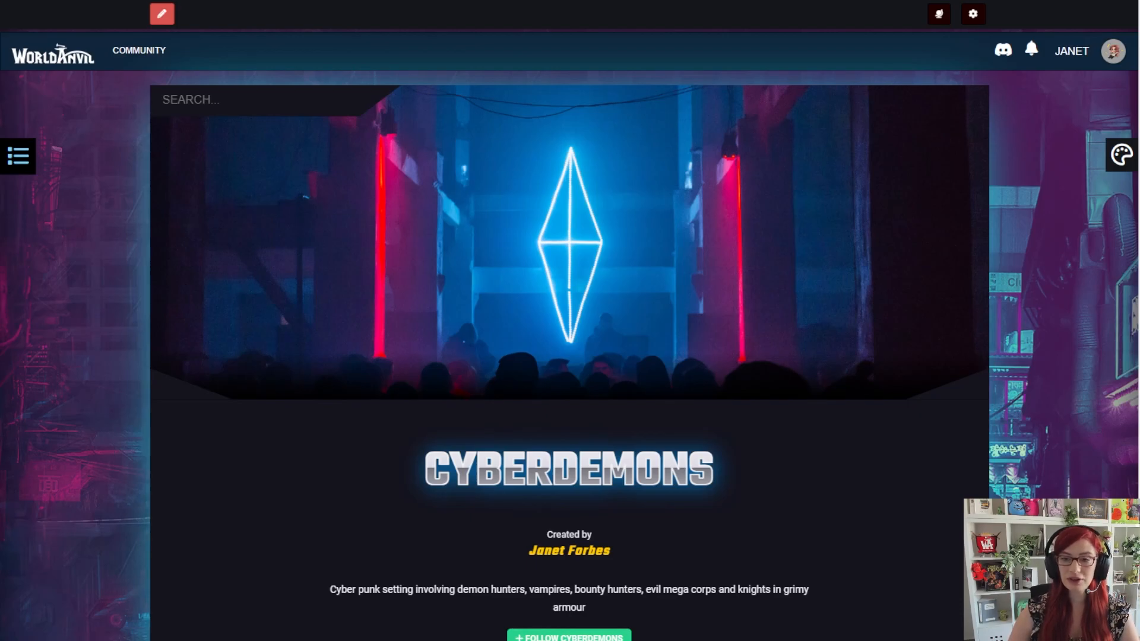
Step: Go from the CyberDemons homepage to its Configure > Settings > Basic page
{"action": "scroll", "scroll_direction": "down", "scroll_amount": 3}
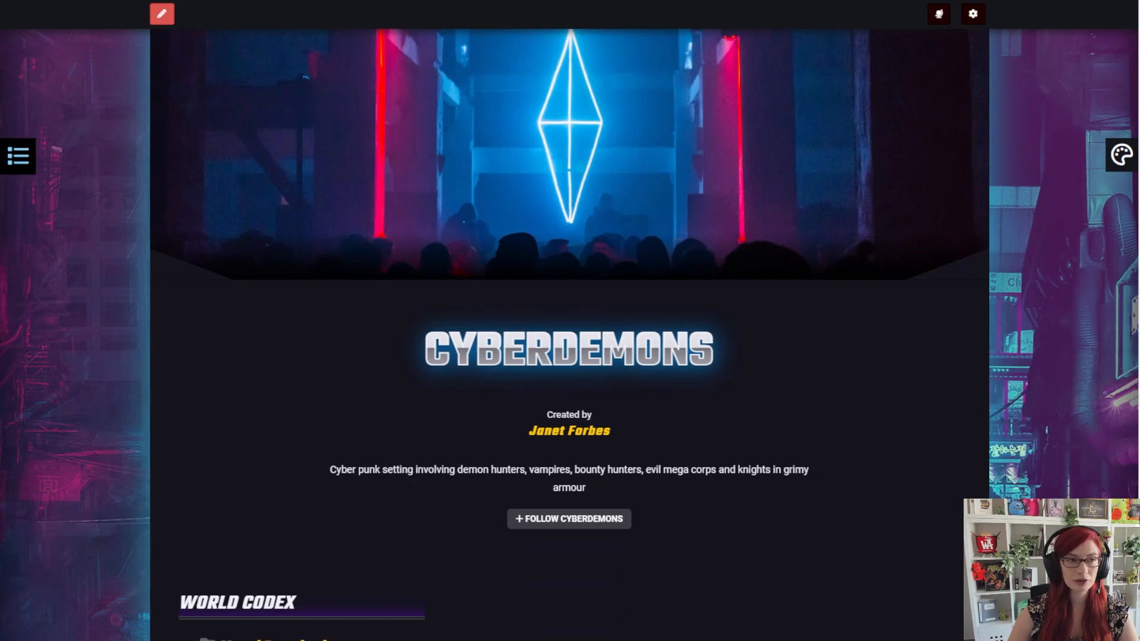
{"action": "left_click", "coordinate": [164, 12]}
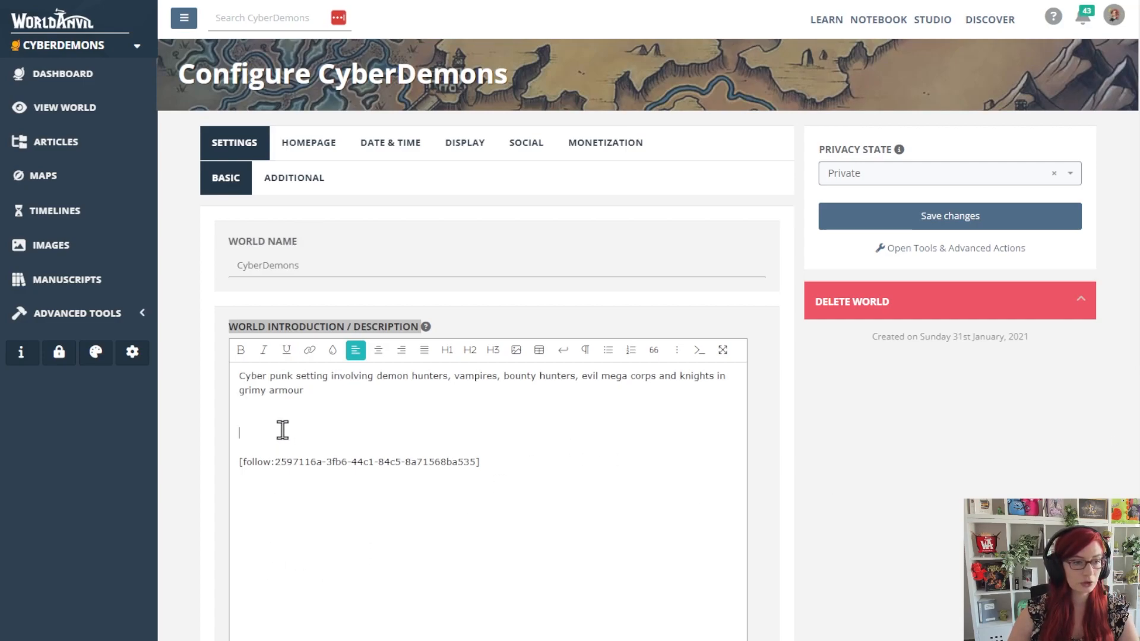
Step: Wrap the Welcome Agent message and articleblock in [userstate:follower]...[/userstate] tags
{"action": "type", "text": "[userstate:follower]"}
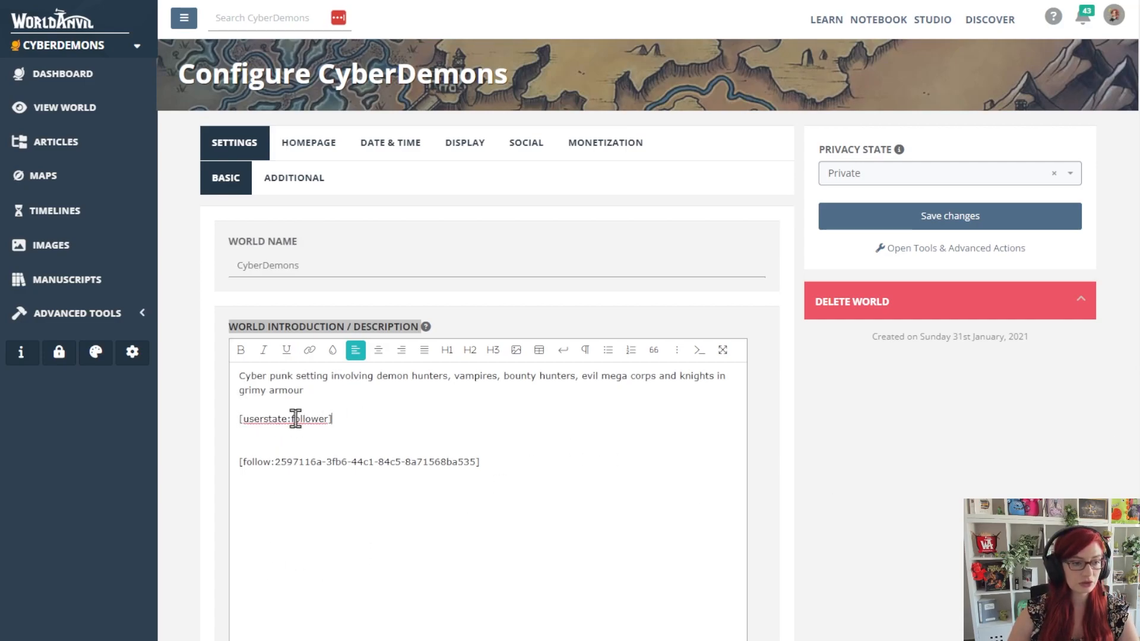
{"action": "double_click", "coordinate": [311, 419]}
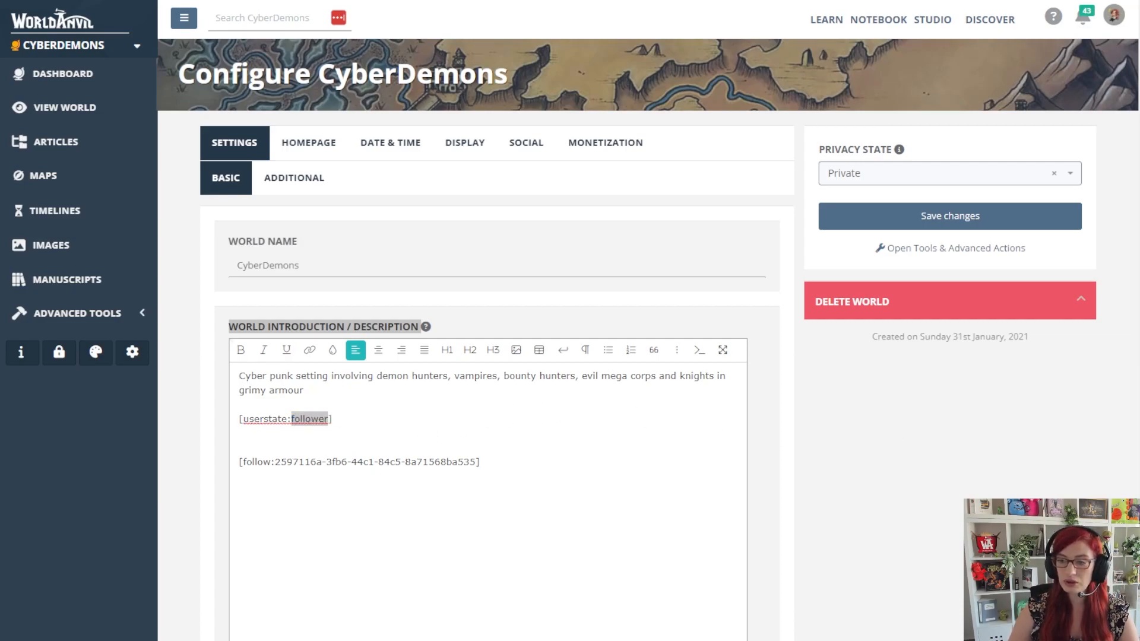
{"action": "mouse_move", "coordinate": [437, 414]}
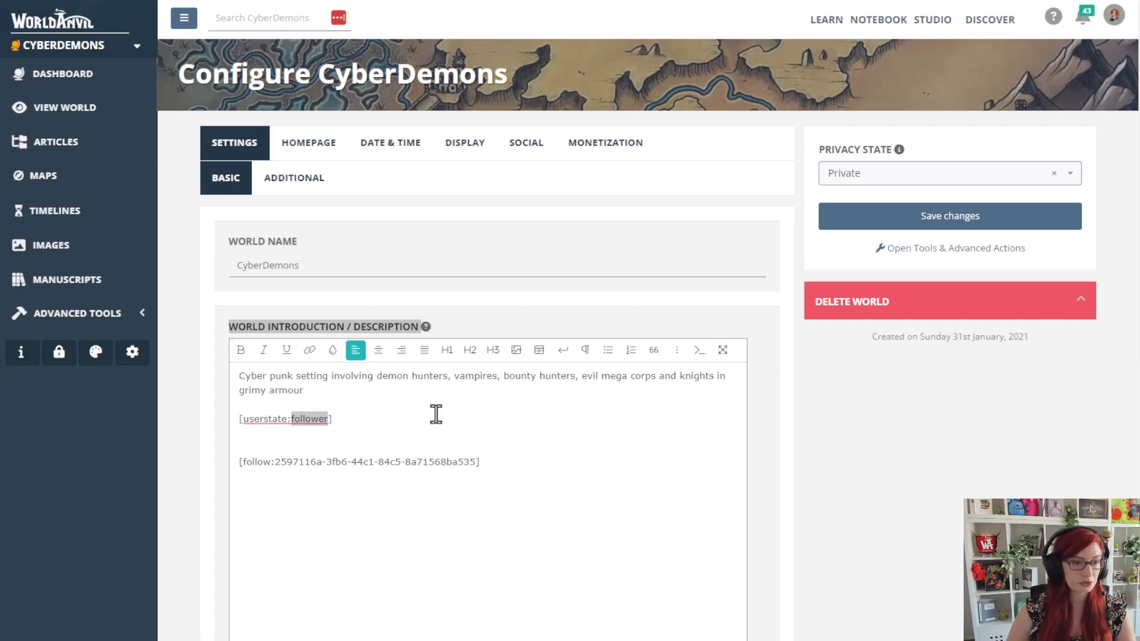
{"action": "type", "text": "[/userstate]"}
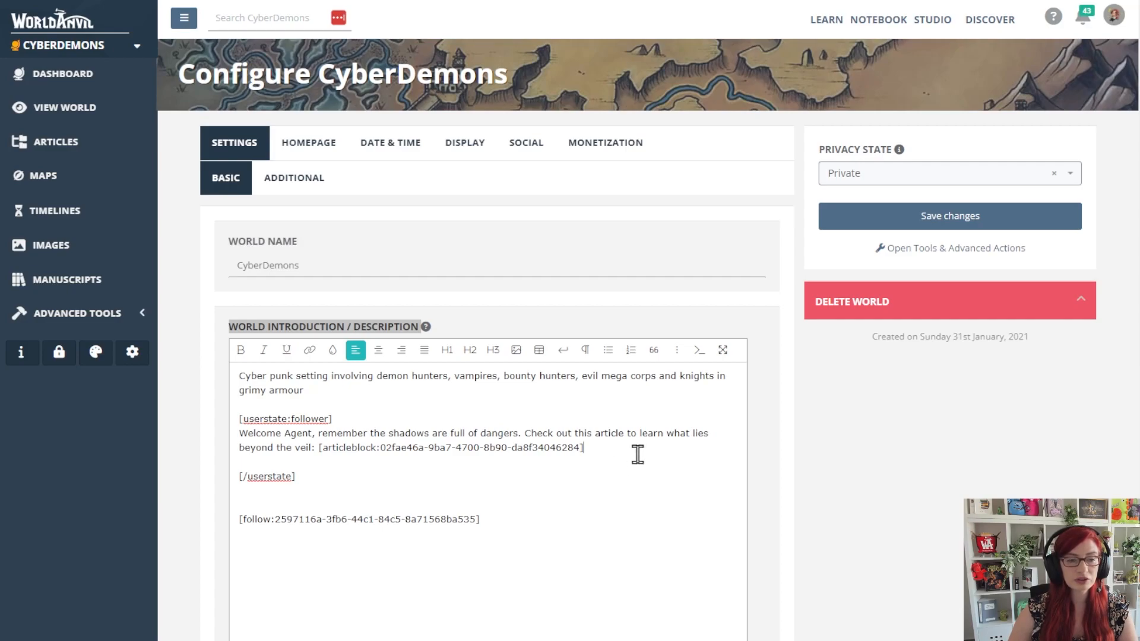
{"action": "mouse_move", "coordinate": [539, 456]}
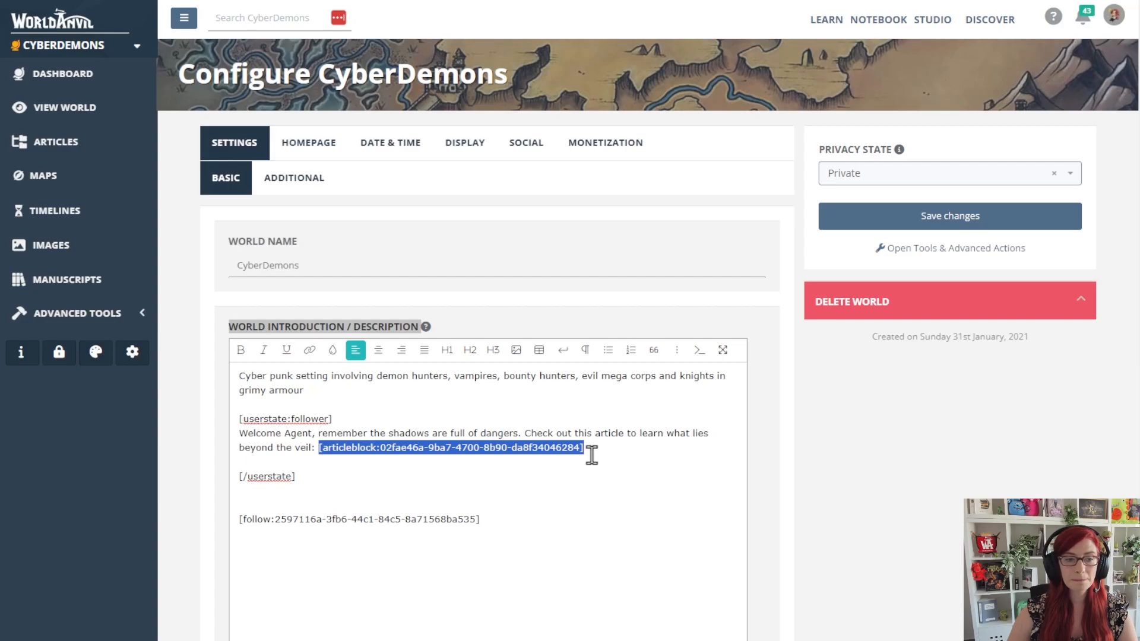
{"action": "left_click", "coordinate": [621, 449]}
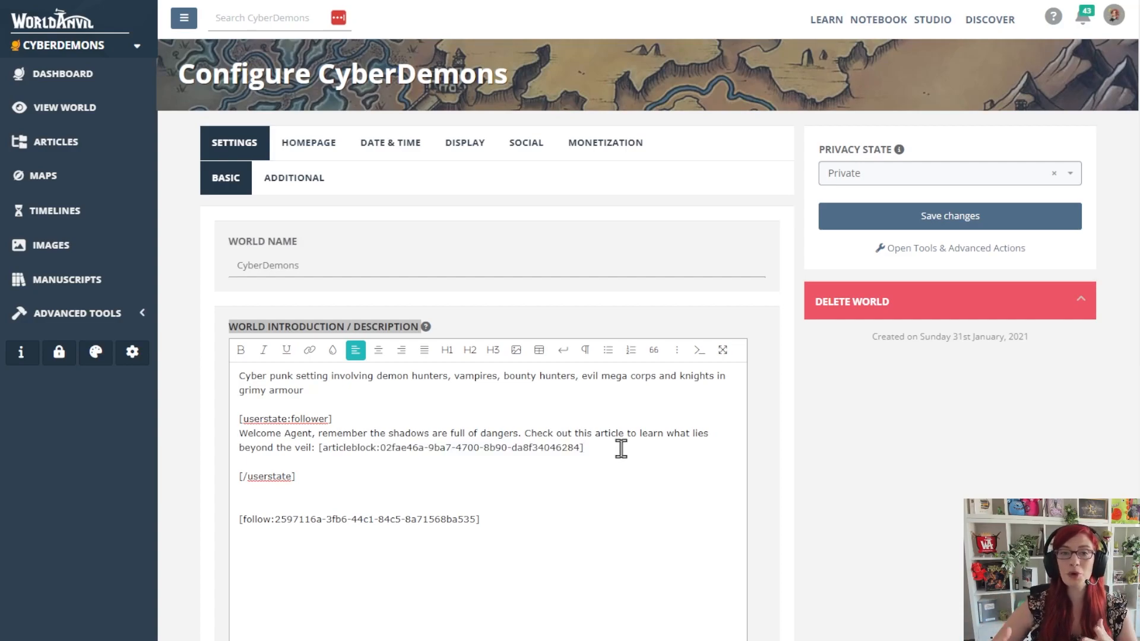
{"action": "mouse_move", "coordinate": [330, 448]}
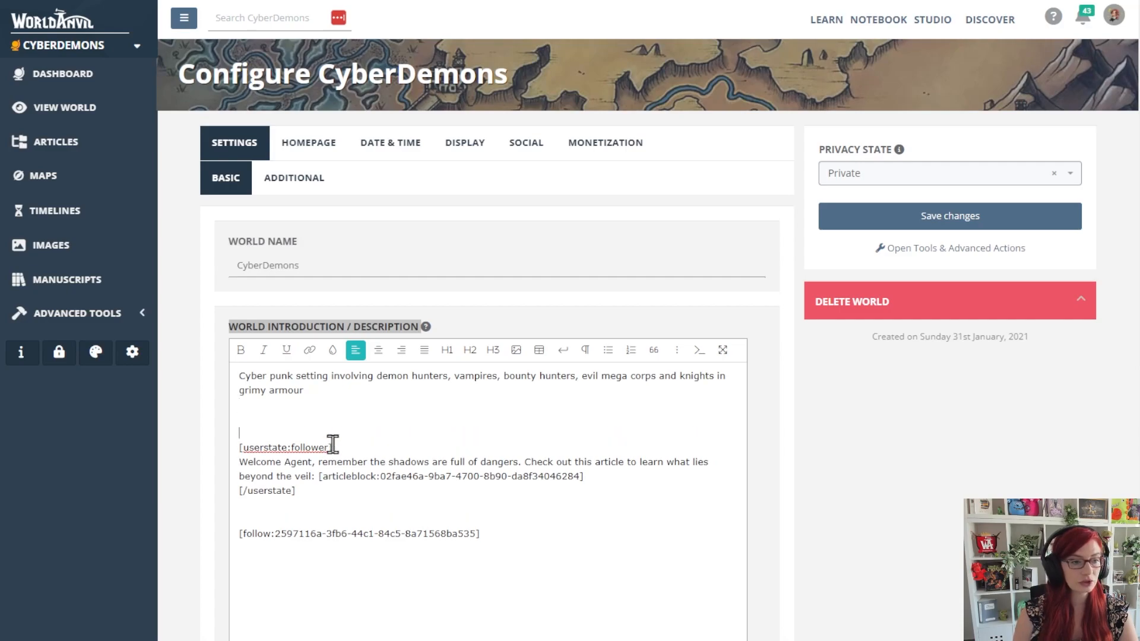
Step: Add a [userstate:nofollower] block reading "Welcome, Stranger! Follow the world to unlock its secrets." above the follower block
{"action": "key", "text": "Backspace"}
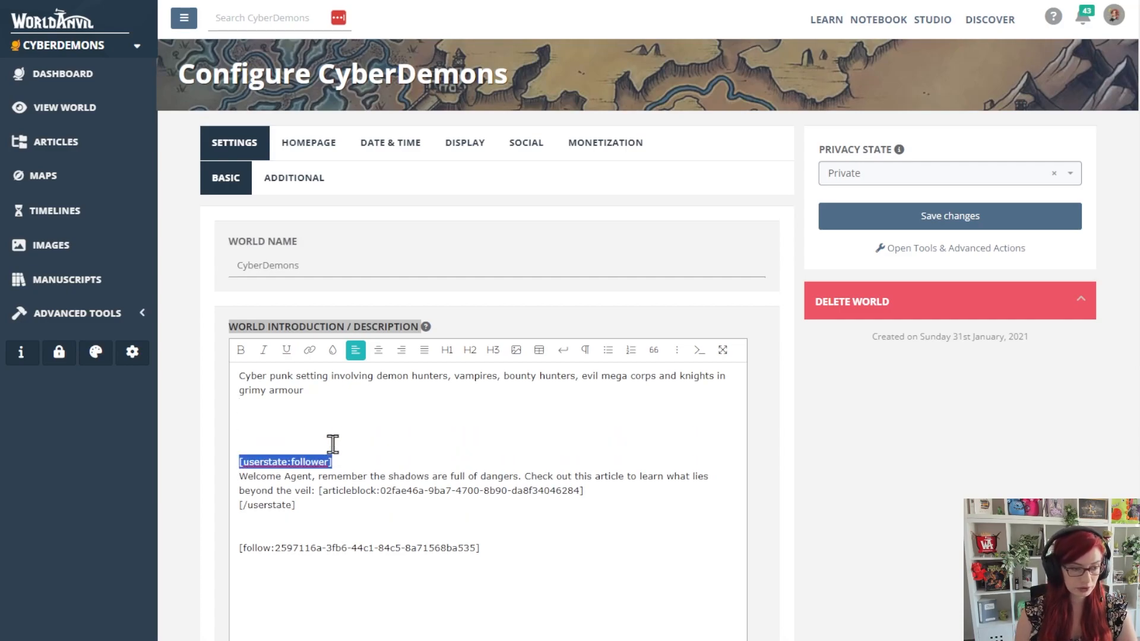
{"action": "type", "text": "[userstate:nofollower]"}
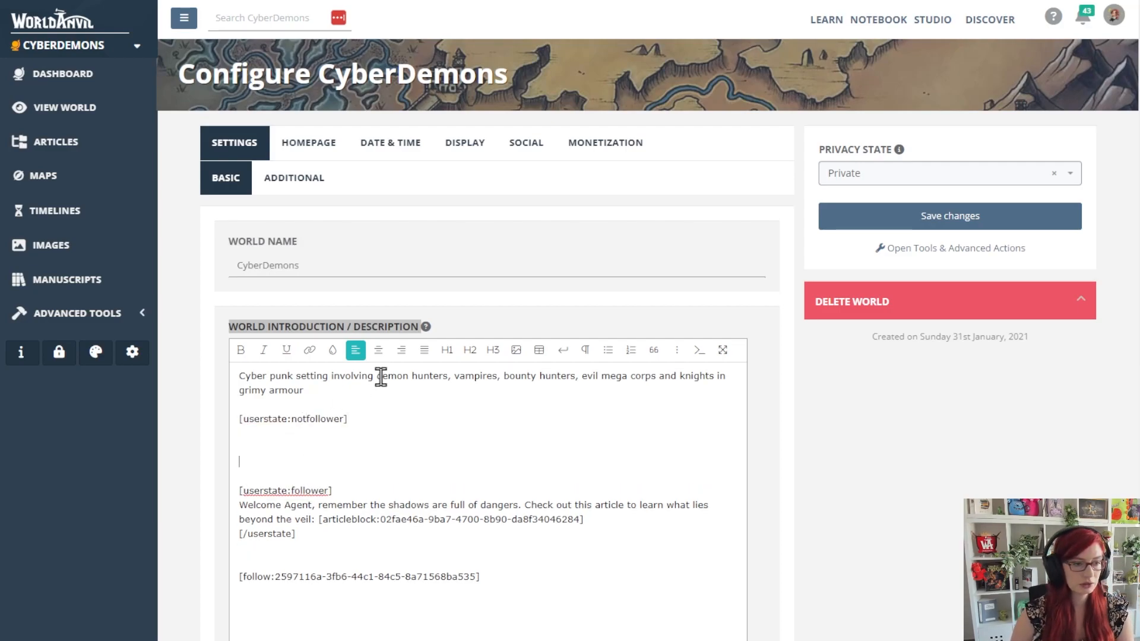
{"action": "double_click", "coordinate": [268, 533]}
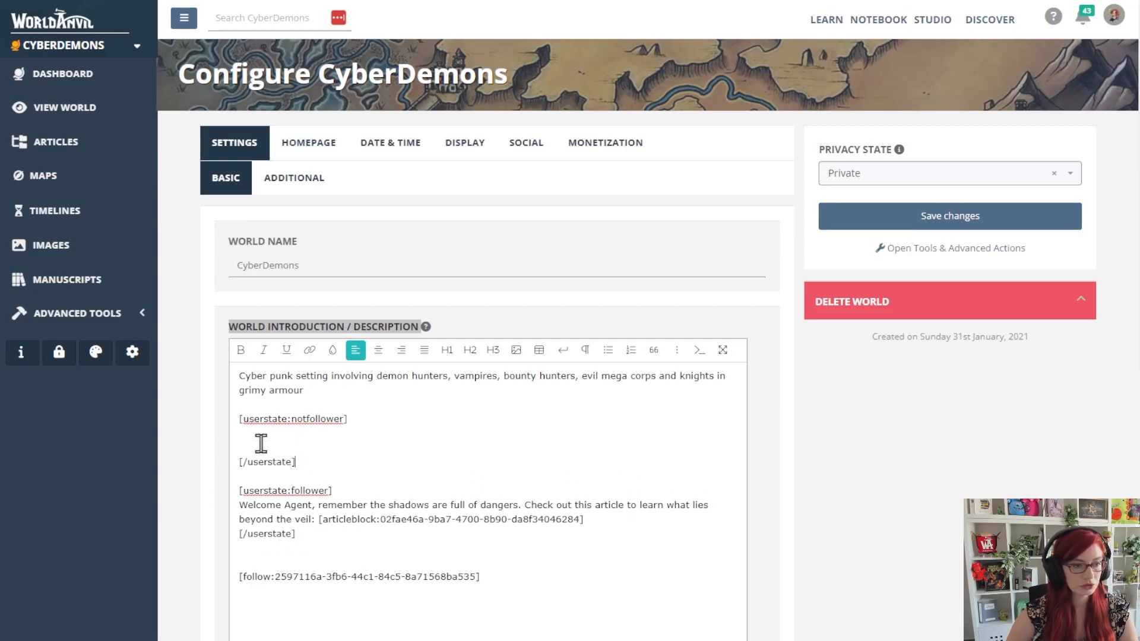
{"action": "mouse_move", "coordinate": [410, 399]}
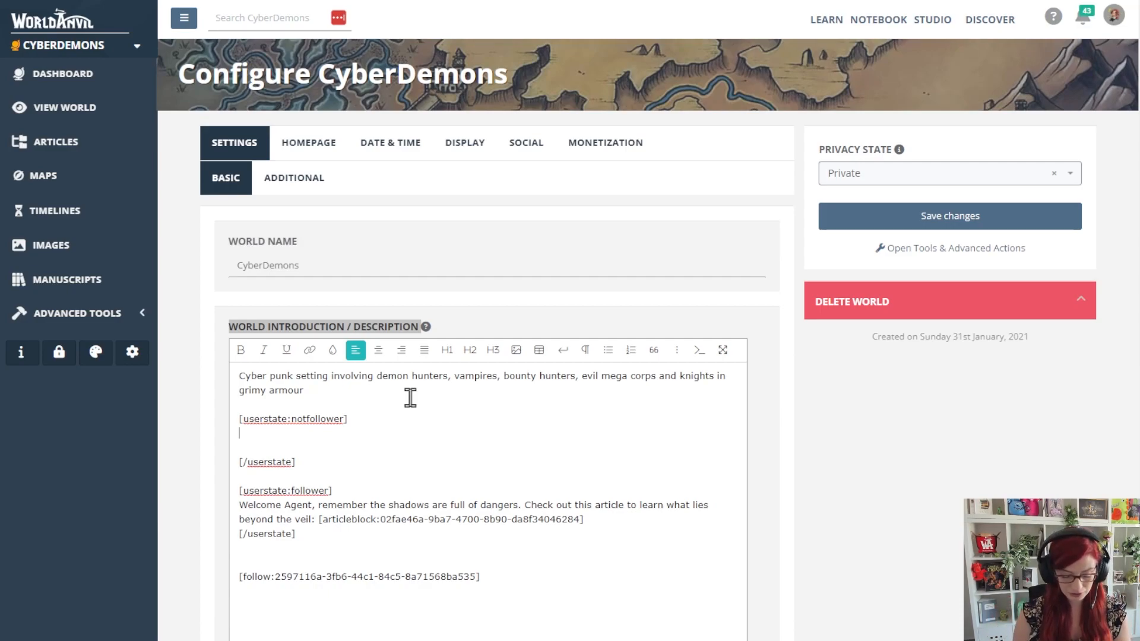
{"action": "type", "text": "Welcome, Stranger! Follow the world to unlock its secrets."}
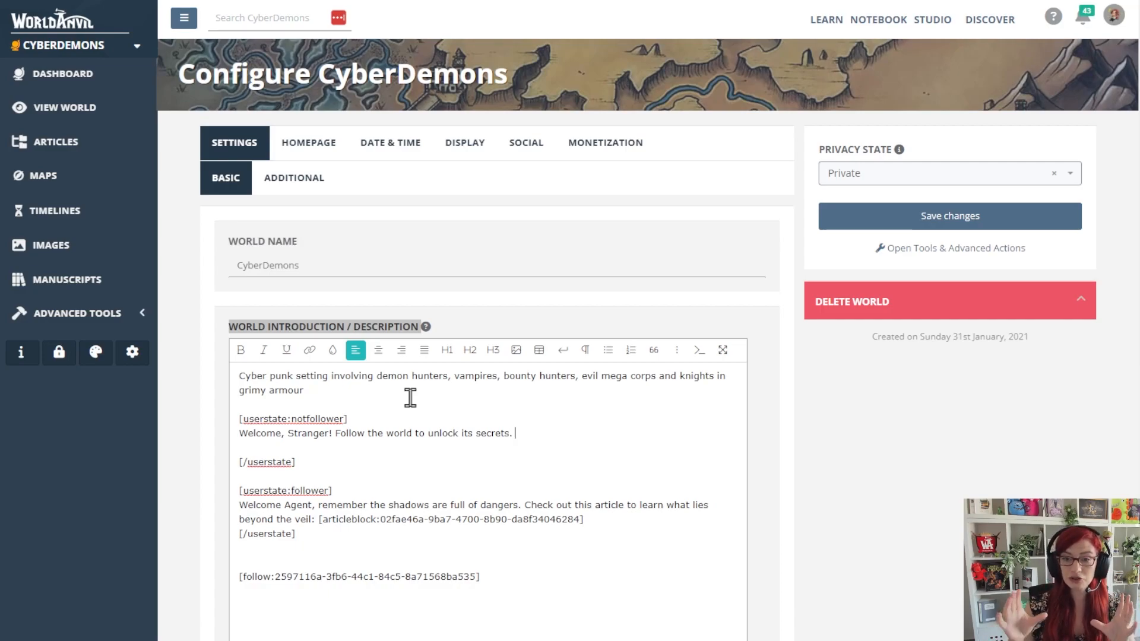
{"action": "mouse_move", "coordinate": [991, 254]}
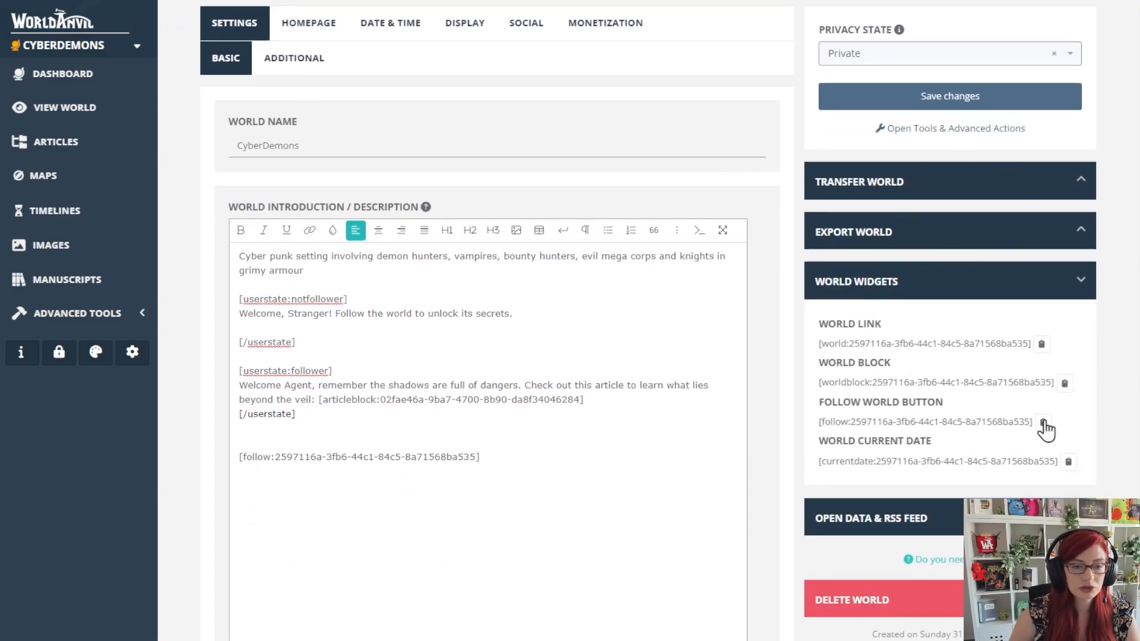
Step: Copy the Follow World Button widget code and paste it into the non-follower block
{"action": "left_click", "coordinate": [1043, 423]}
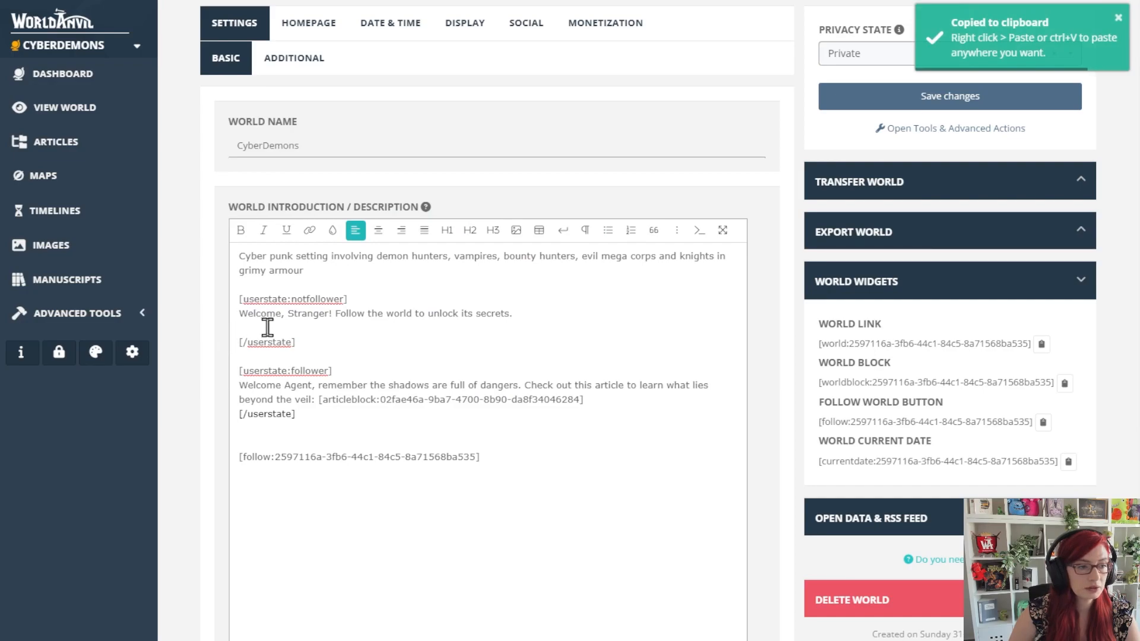
{"action": "type", "text": "[follow:2597116a-3fb6-44c1-84c5-8a71568ba535]"}
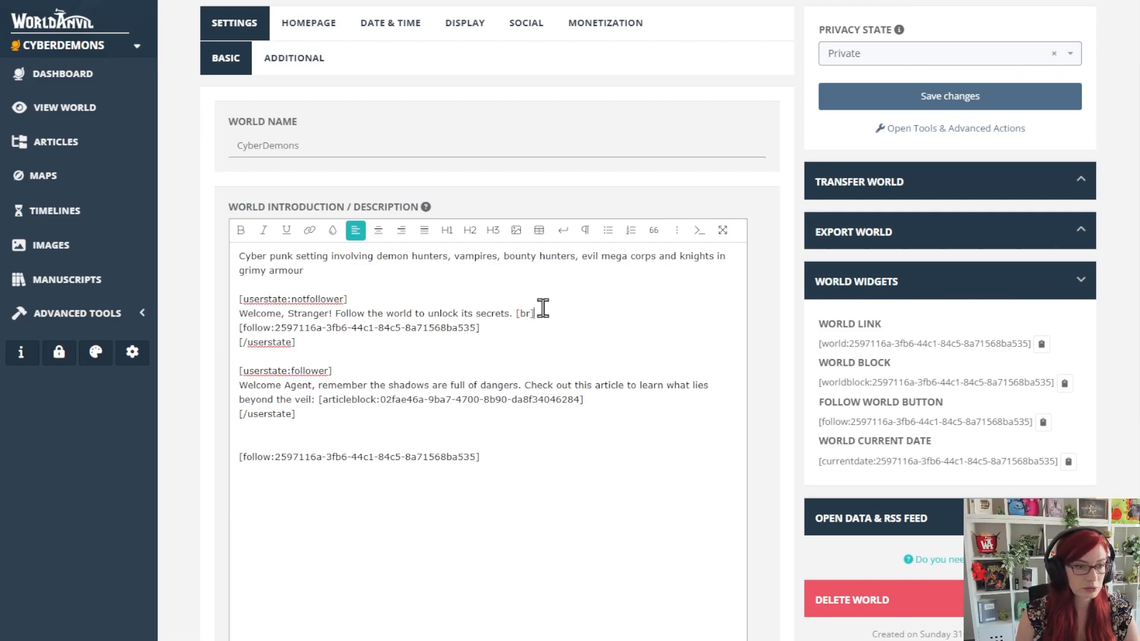
{"action": "mouse_move", "coordinate": [366, 333]}
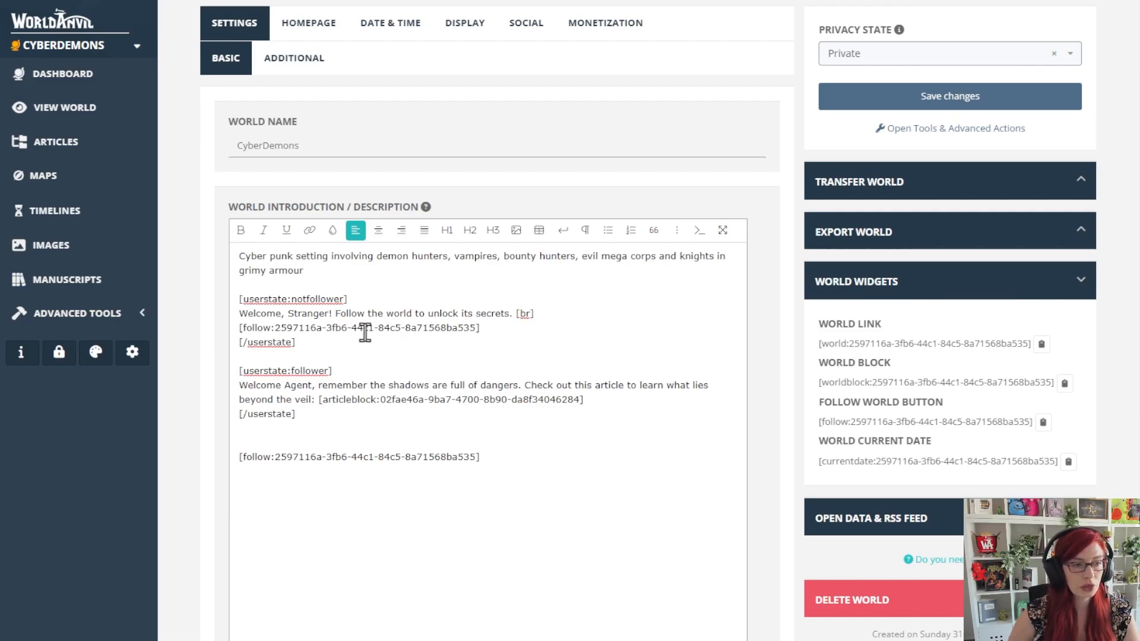
{"action": "mouse_move", "coordinate": [475, 413]}
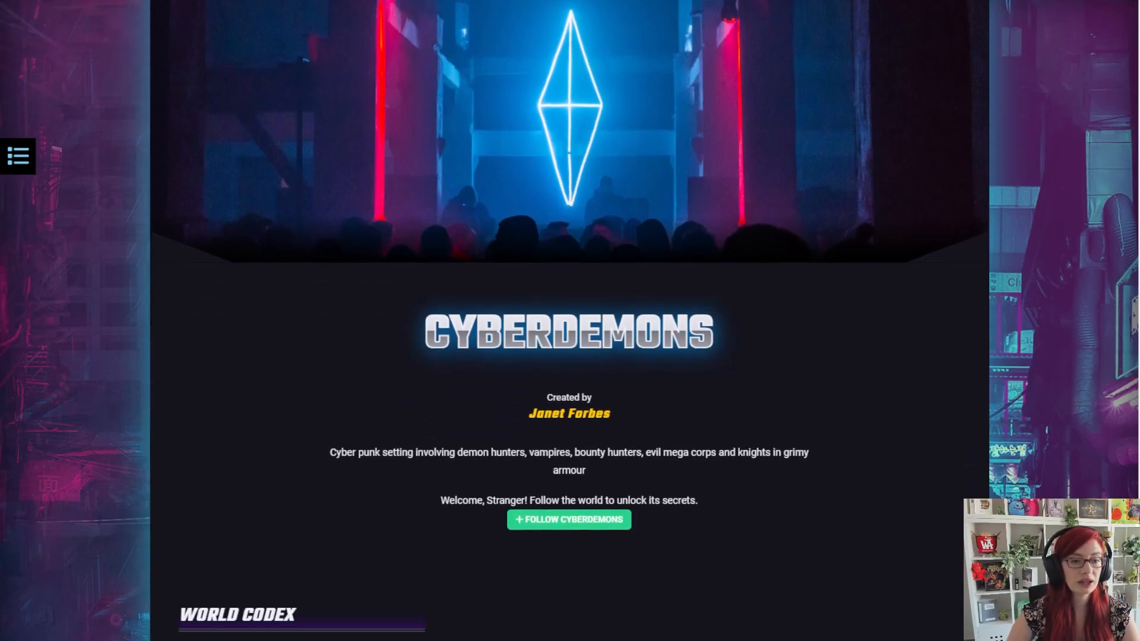
Step: Follow the CyberDemons world using the homepage follow button
{"action": "scroll", "scroll_direction": "down", "scroll_amount": 3}
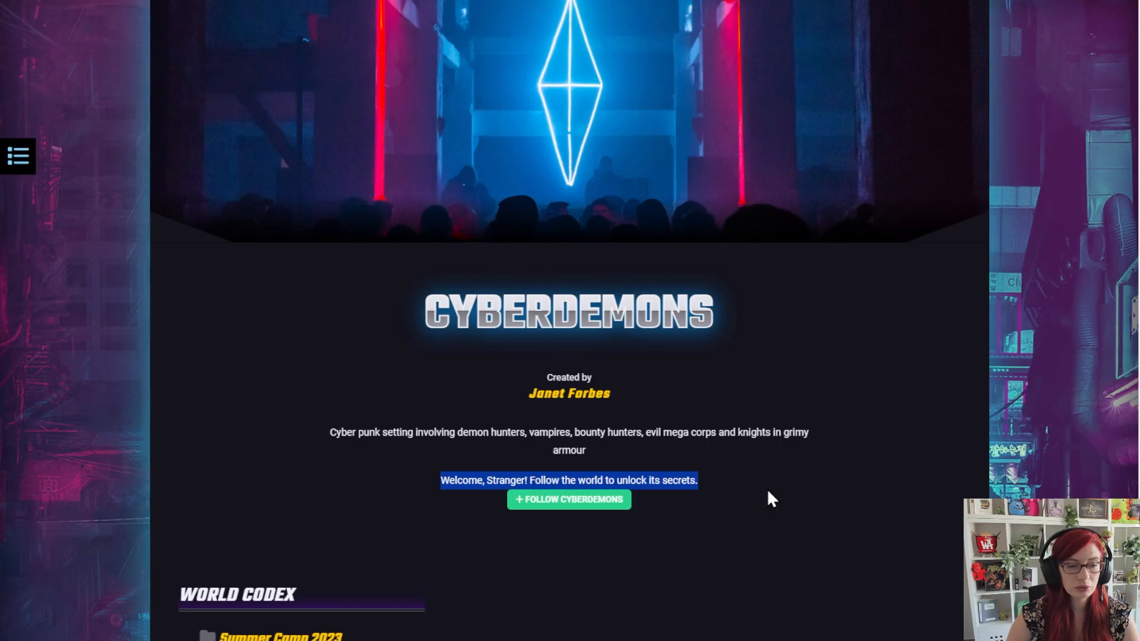
{"action": "mouse_move", "coordinate": [584, 509]}
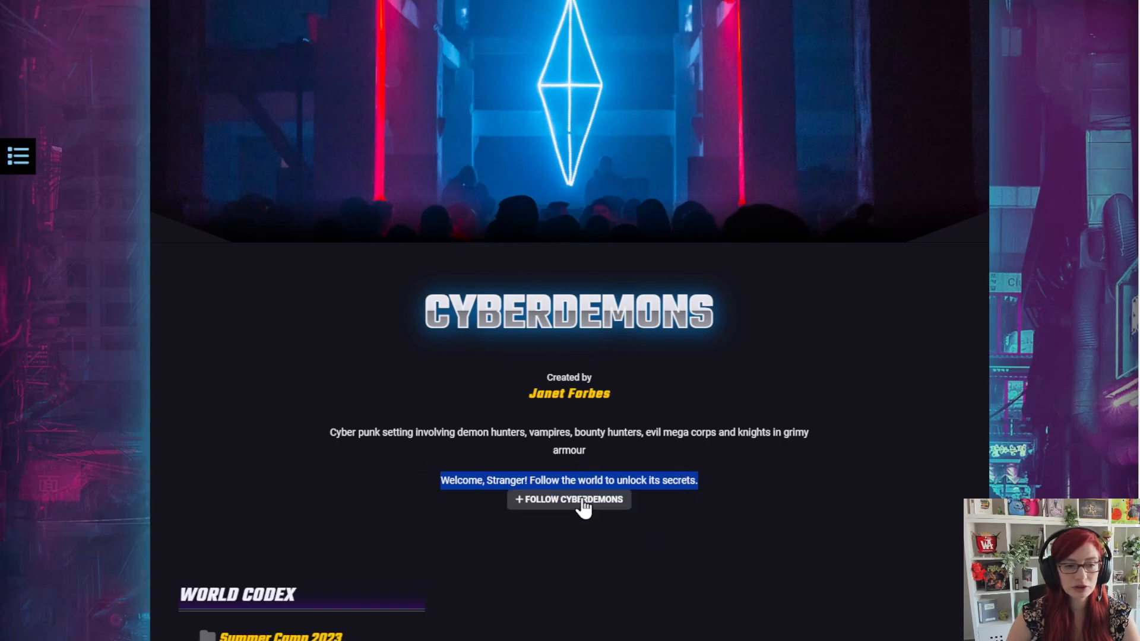
{"action": "left_click", "coordinate": [569, 499]}
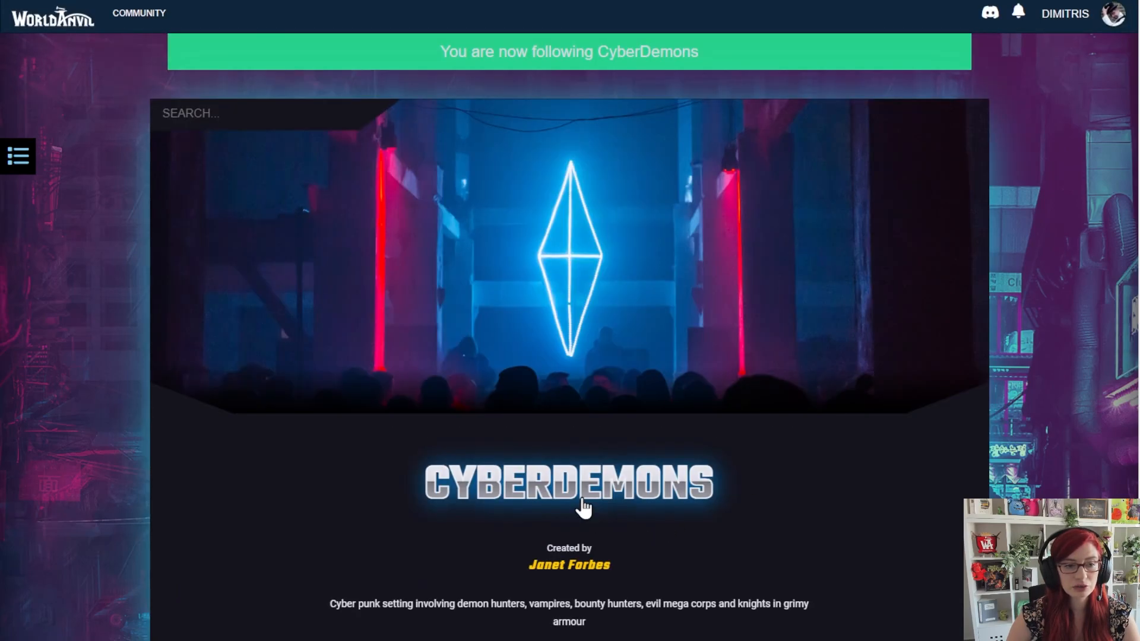
{"action": "mouse_move", "coordinate": [678, 67]}
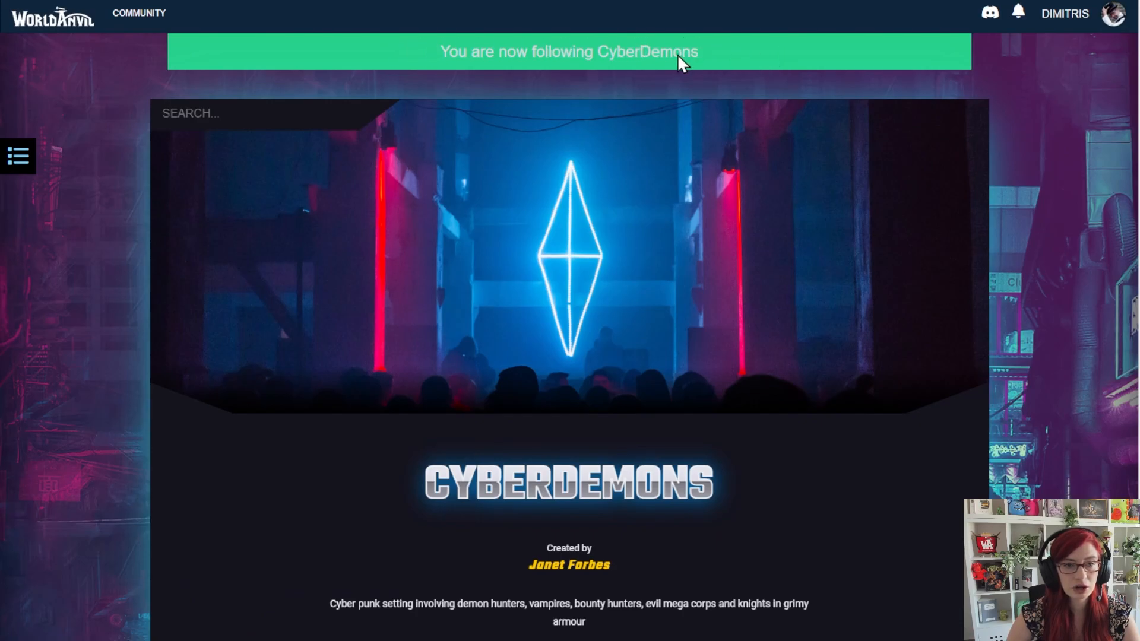
{"action": "scroll", "scroll_direction": "down", "scroll_amount": 3}
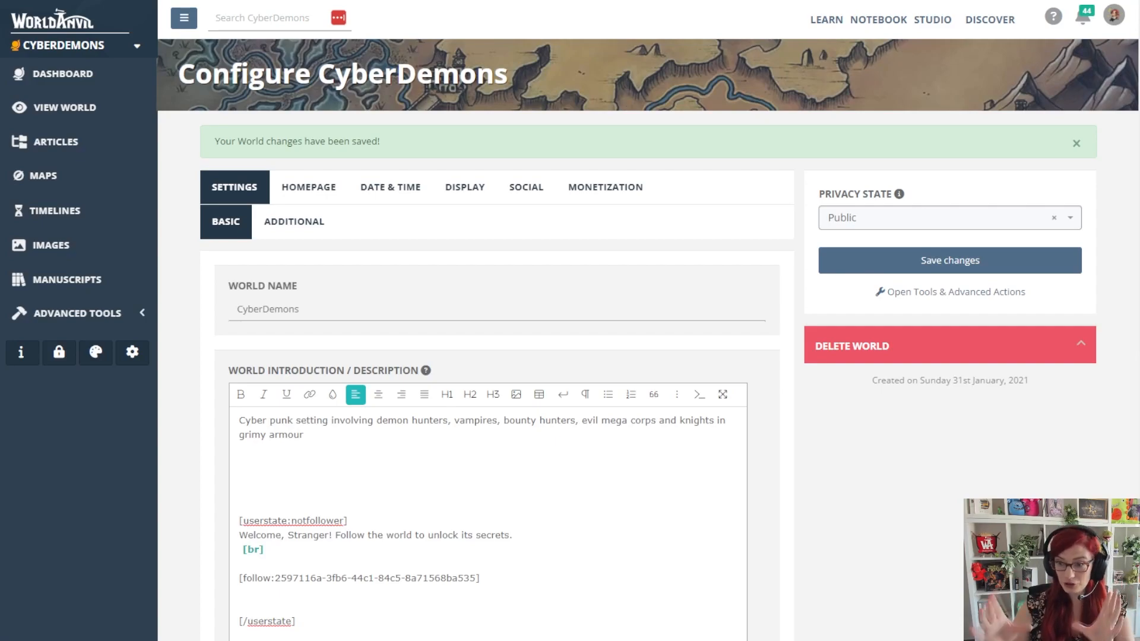
Step: Add a [userstate:loggedout] block with a Stranger welcome and a Psst log-in url line
{"action": "scroll", "scroll_direction": "down", "scroll_amount": 3}
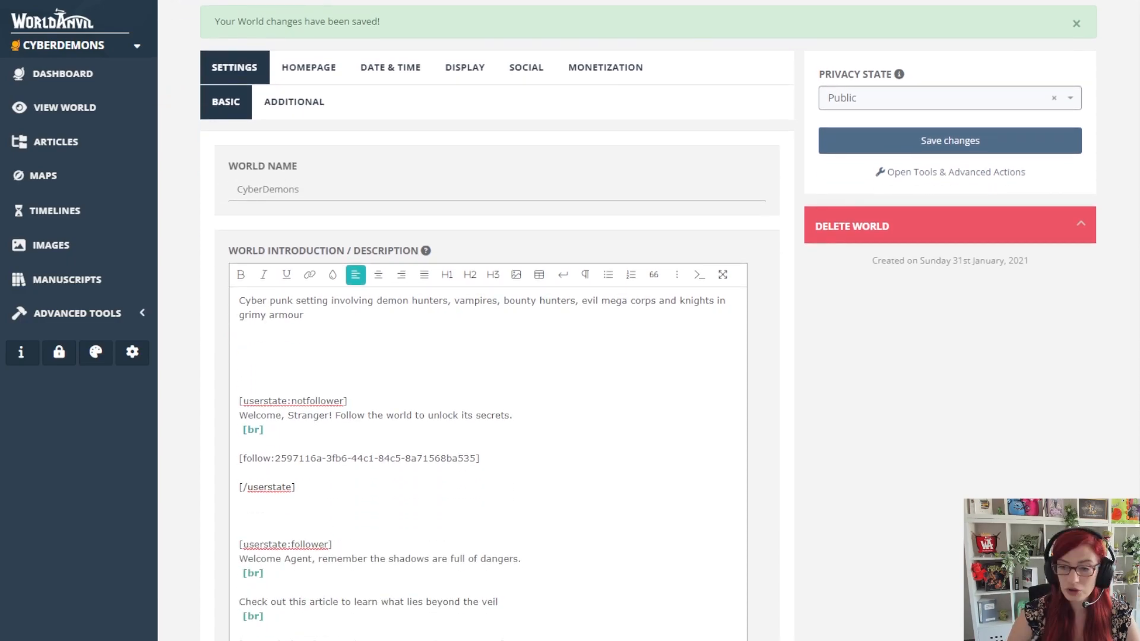
{"action": "mouse_move", "coordinate": [323, 405]}
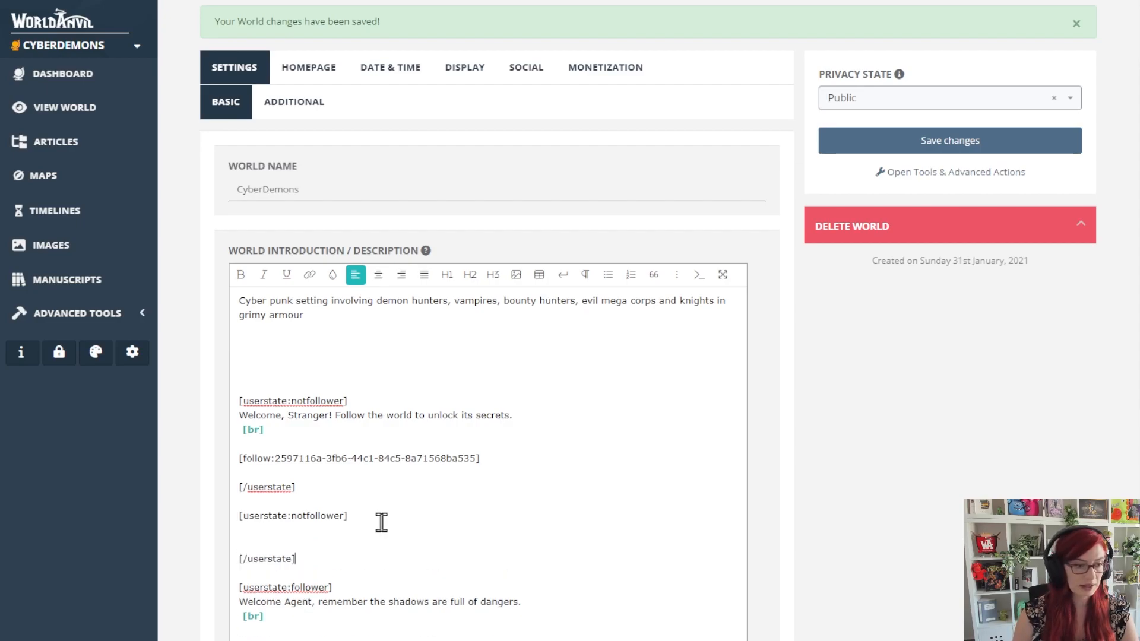
{"action": "left_click_drag", "start_coordinate": [290, 515], "coordinate": [348, 515]}
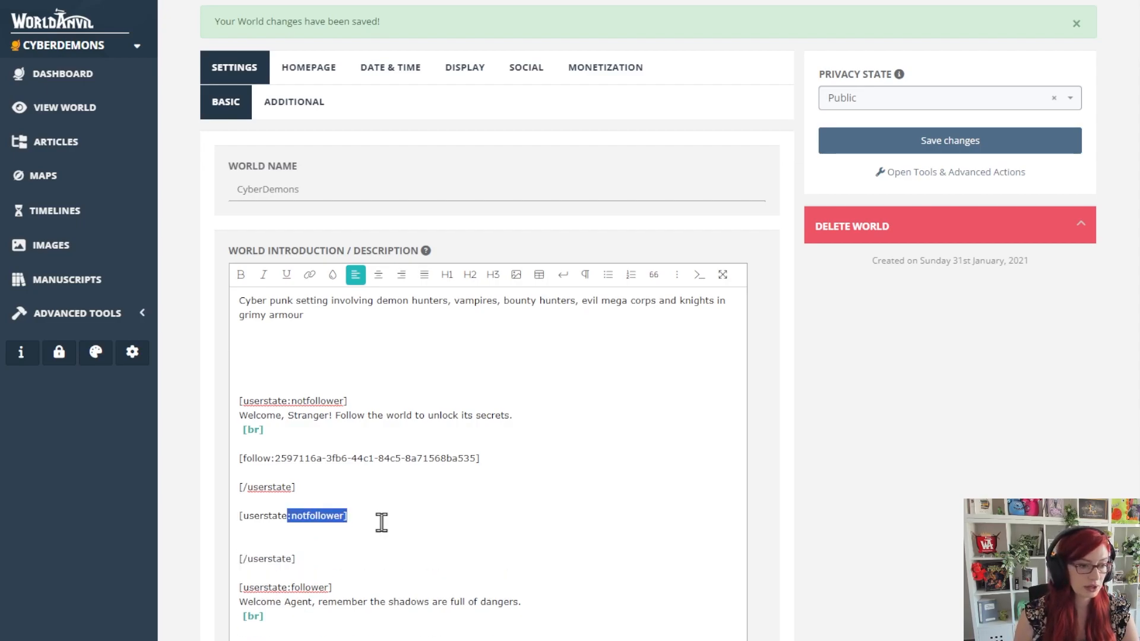
{"action": "left_click", "coordinate": [304, 516]}
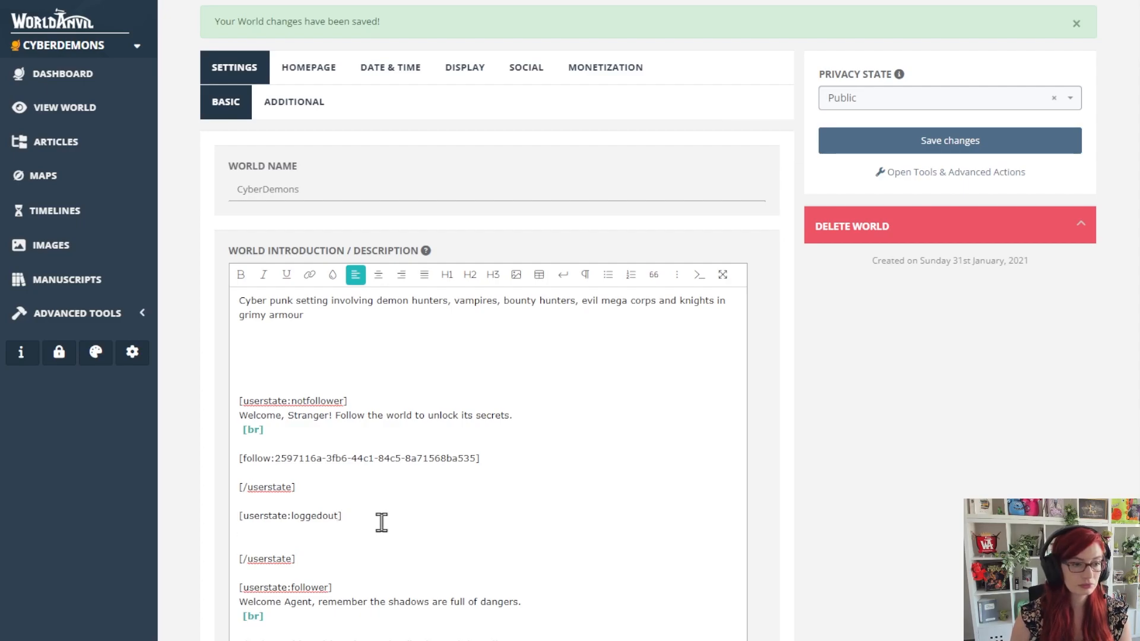
{"action": "scroll", "scroll_direction": "down", "scroll_amount": 3}
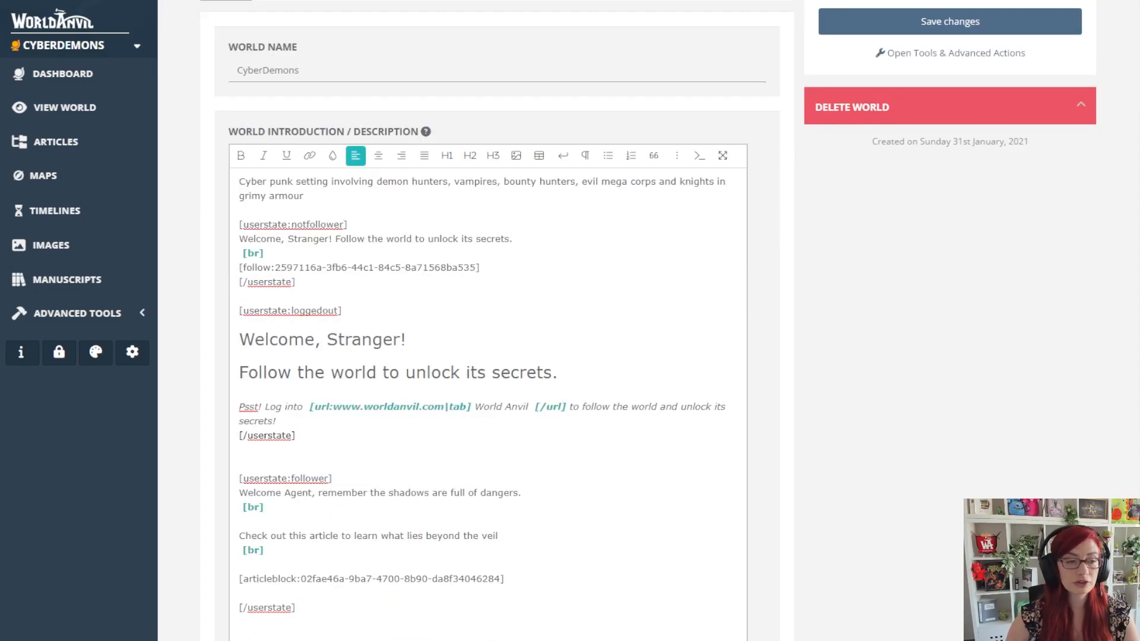
{"action": "left_click_drag", "start_coordinate": [240, 298], "coordinate": [296, 436]}
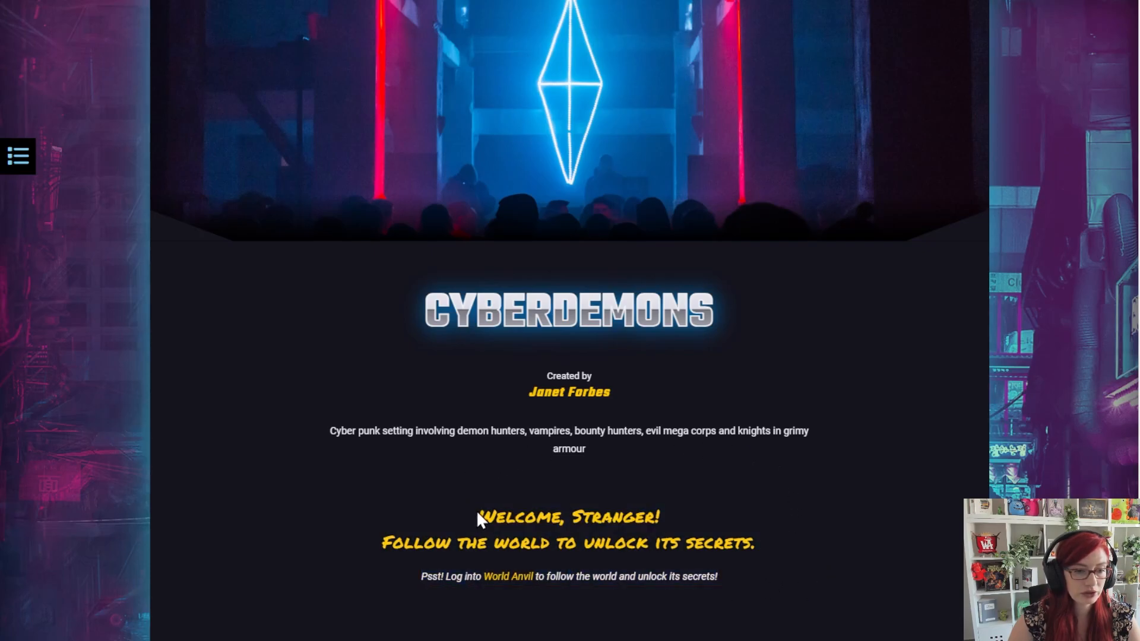
{"action": "mouse_move", "coordinate": [827, 529]}
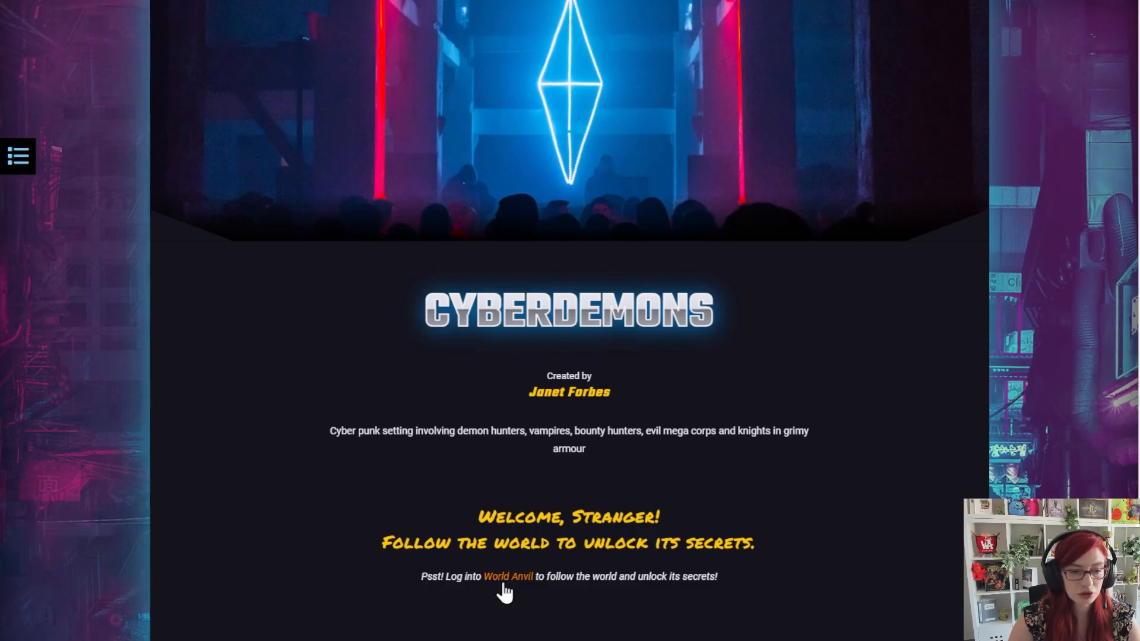
{"action": "mouse_move", "coordinate": [497, 596]}
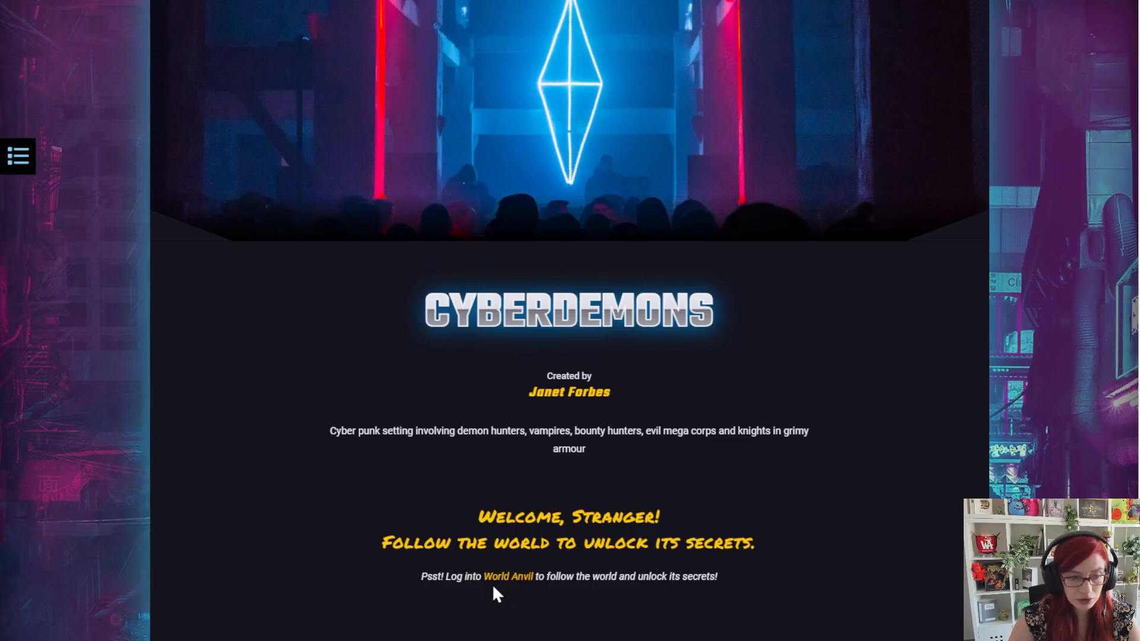
{"action": "mouse_move", "coordinate": [727, 616]}
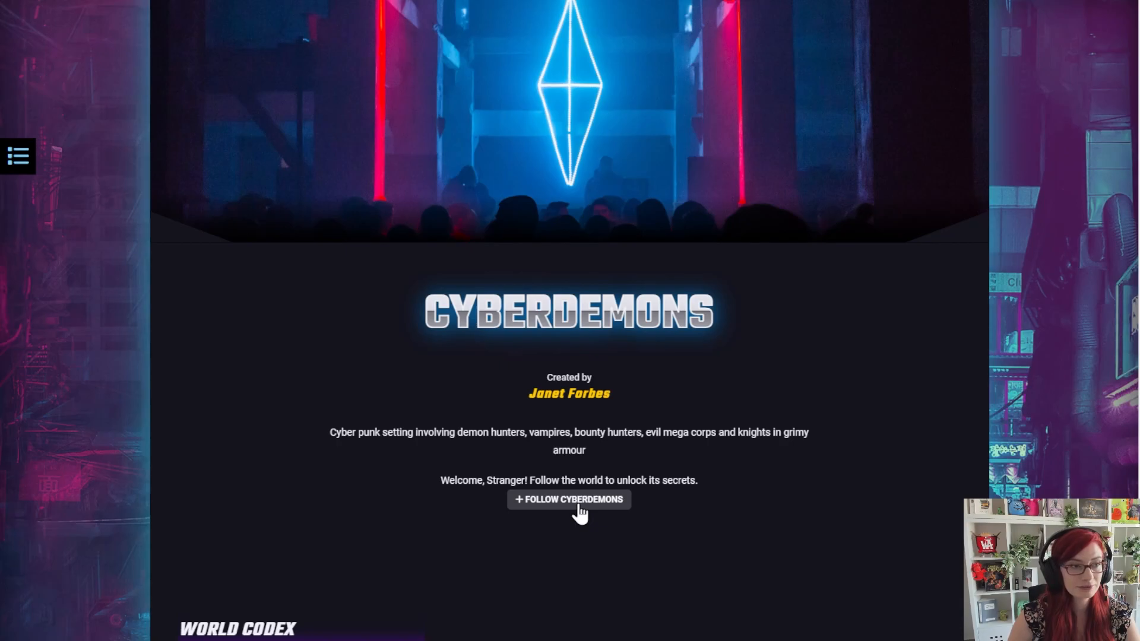
Step: Follow CyberDemons to reveal the Agent welcome and Diomorphs article block
{"action": "left_click", "coordinate": [569, 500]}
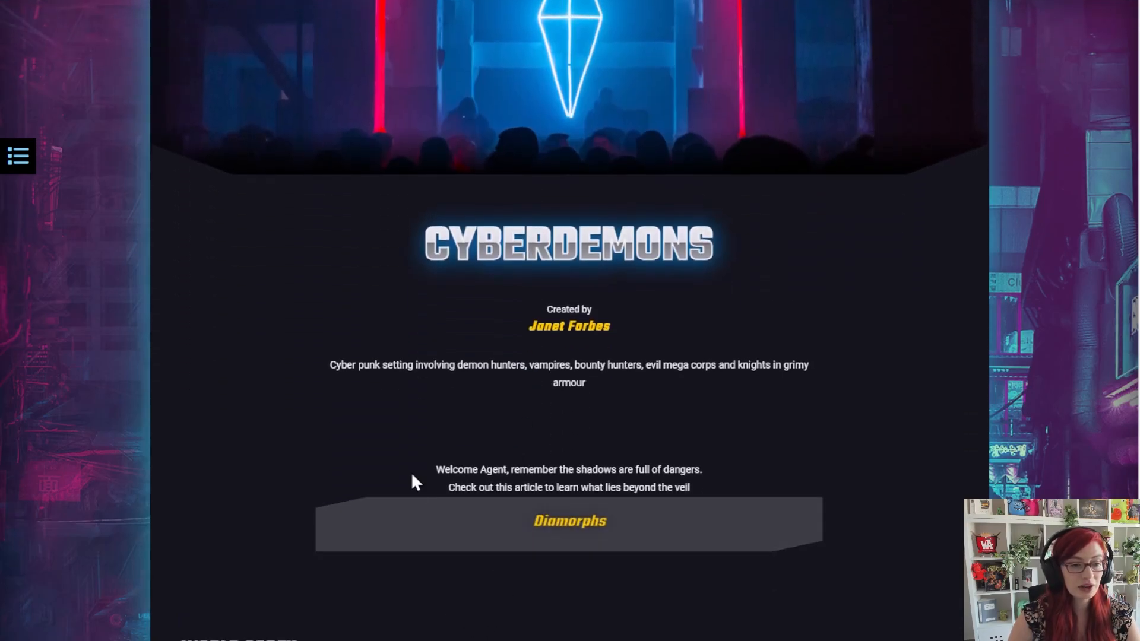
{"action": "mouse_move", "coordinate": [934, 530]}
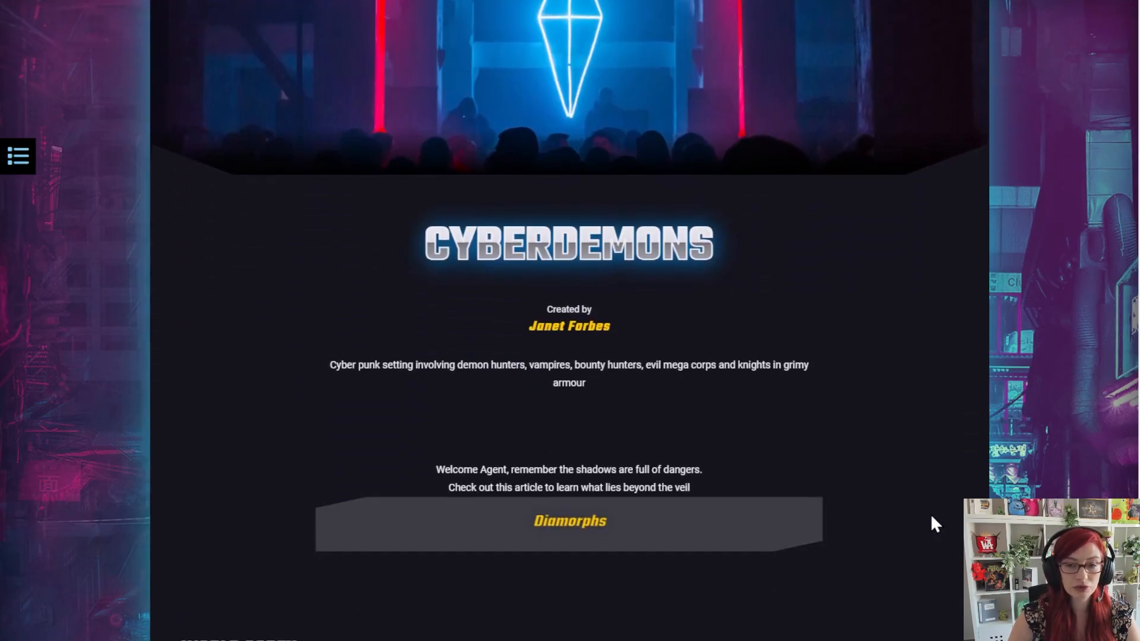
{"action": "mouse_move", "coordinate": [926, 527]}
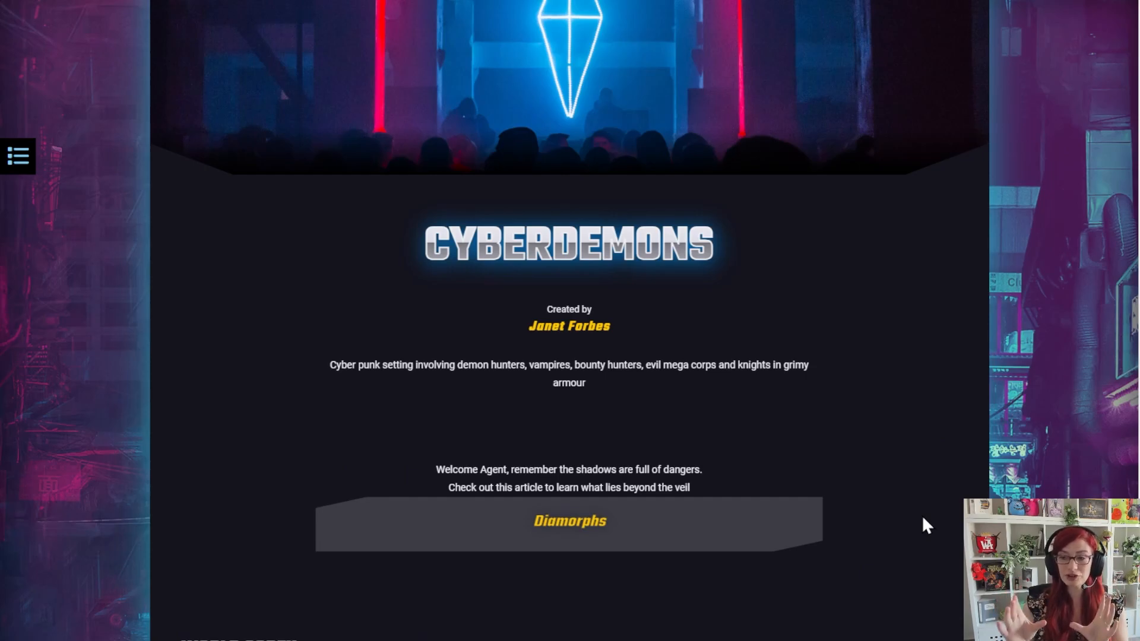